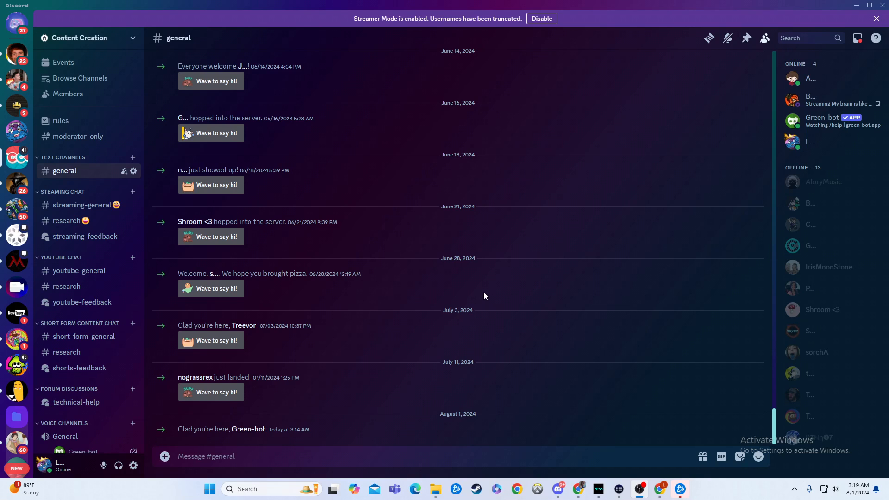
mouse_move(482, 297)
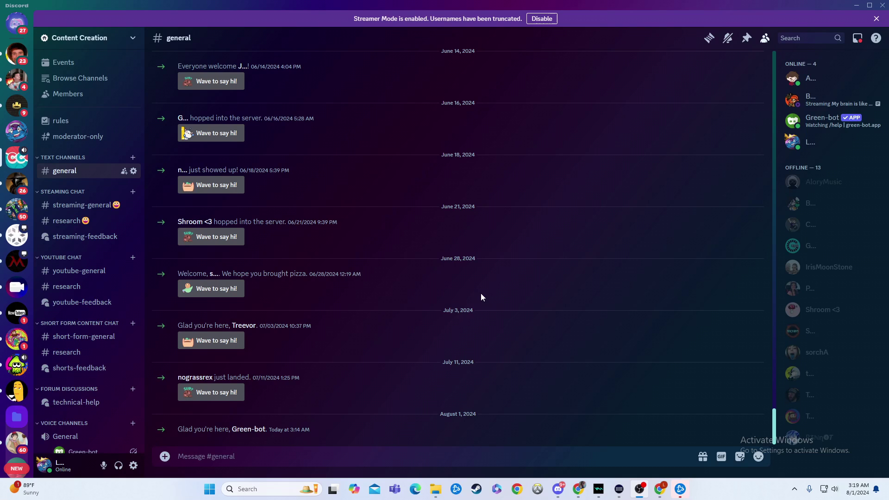
mouse_move(472, 299)
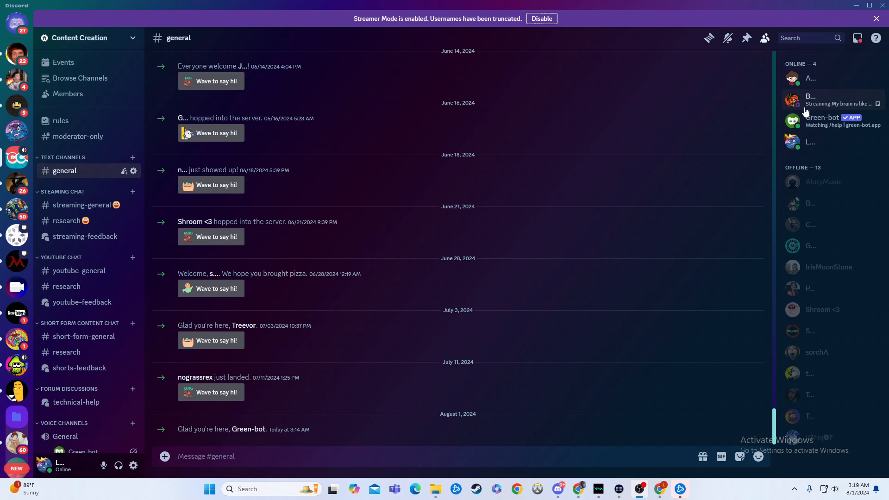
mouse_move(834, 120)
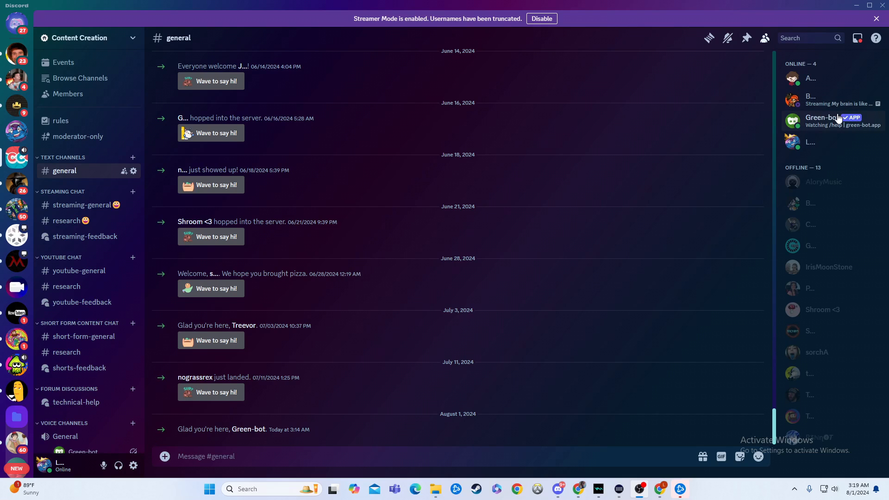
mouse_move(833, 99)
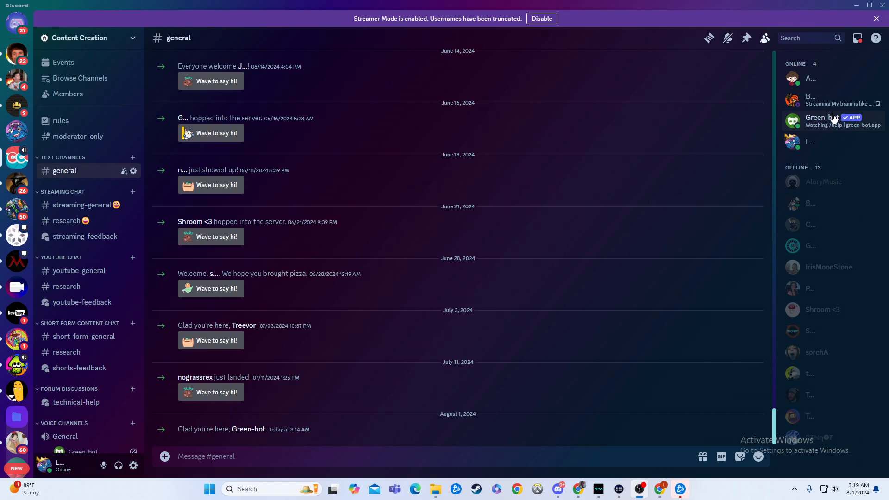
mouse_move(16, 132)
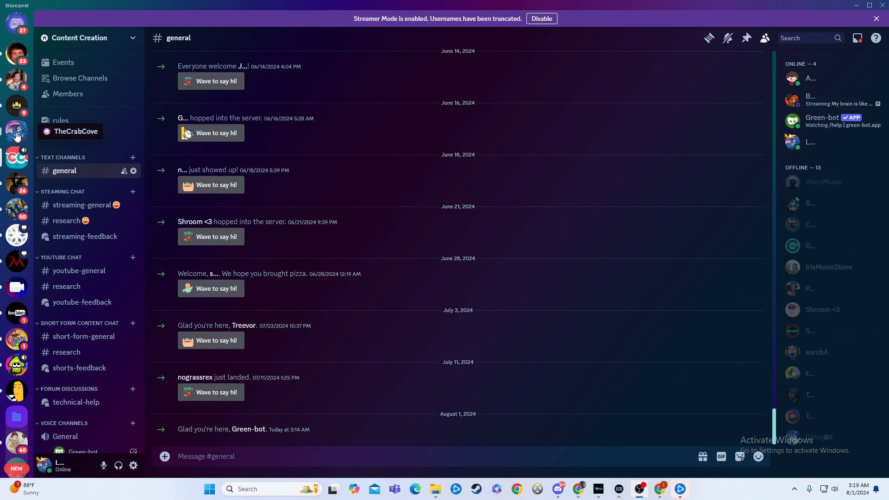
From the TheCrabCove server, reach the custom status dialog via the avatar popout.
left_click(16, 130)
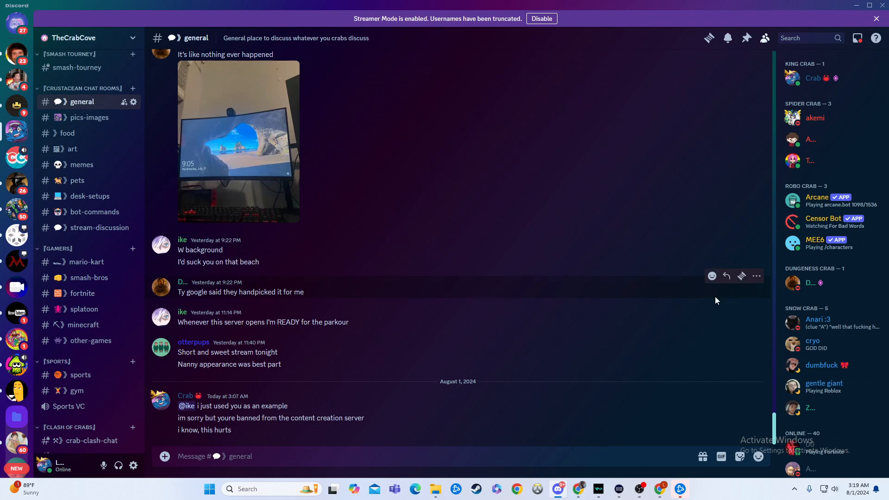
mouse_move(815, 340)
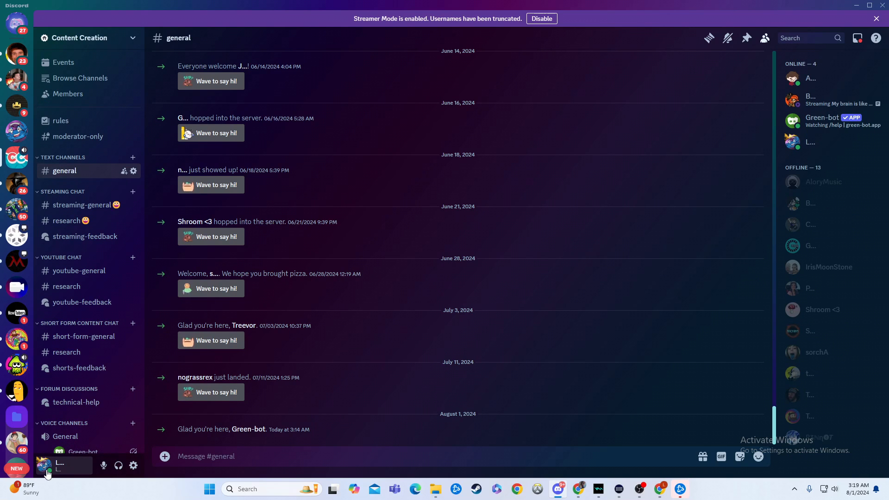
left_click(45, 465)
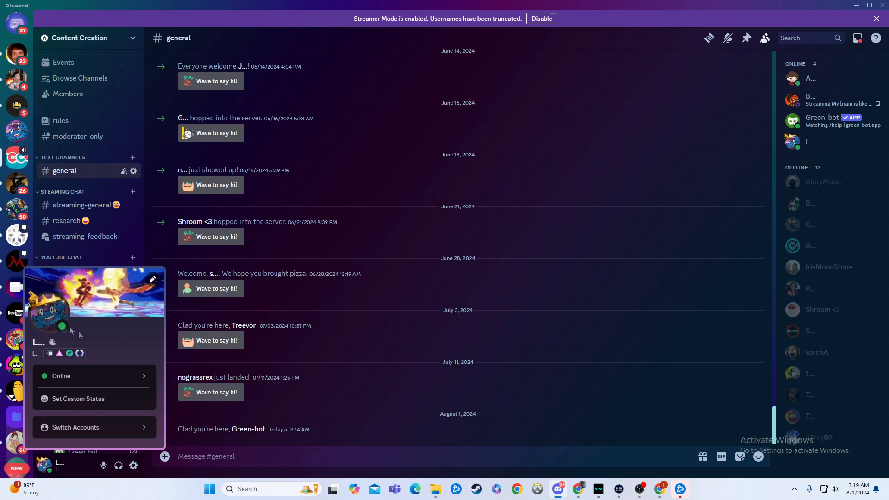
mouse_move(102, 398)
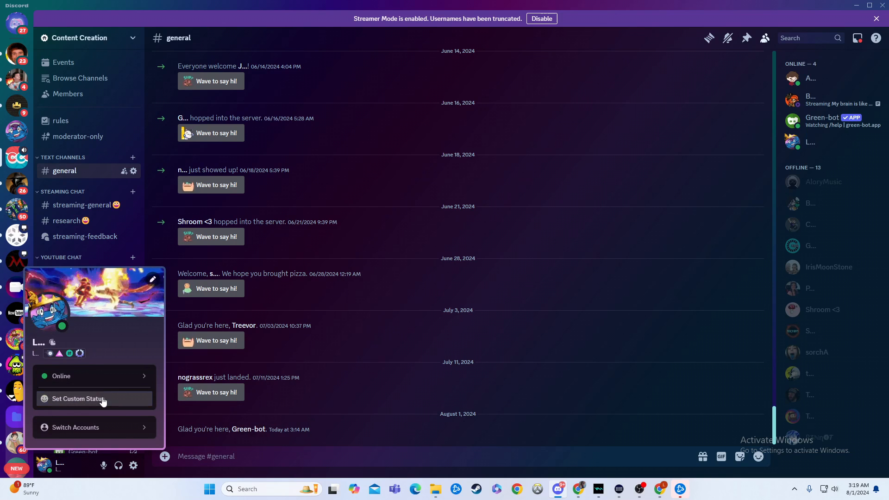
left_click(78, 398)
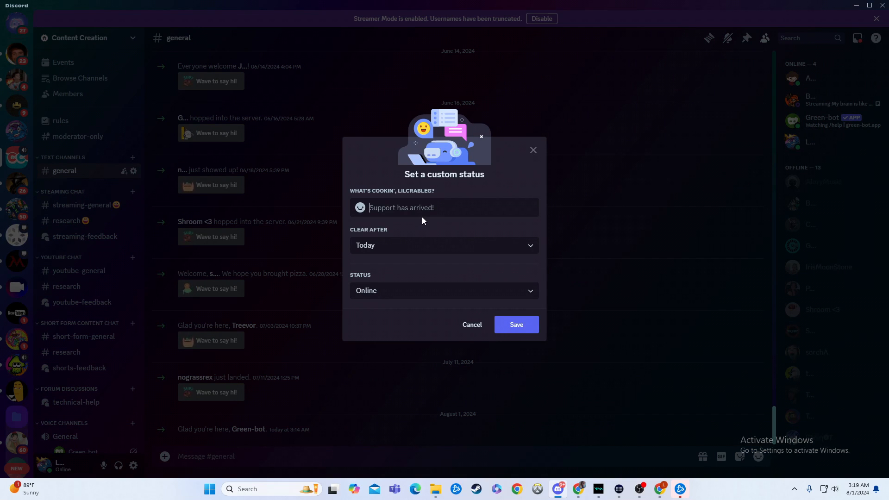
Enter 'The One Piece is real' as the custom status message.
type("The O")
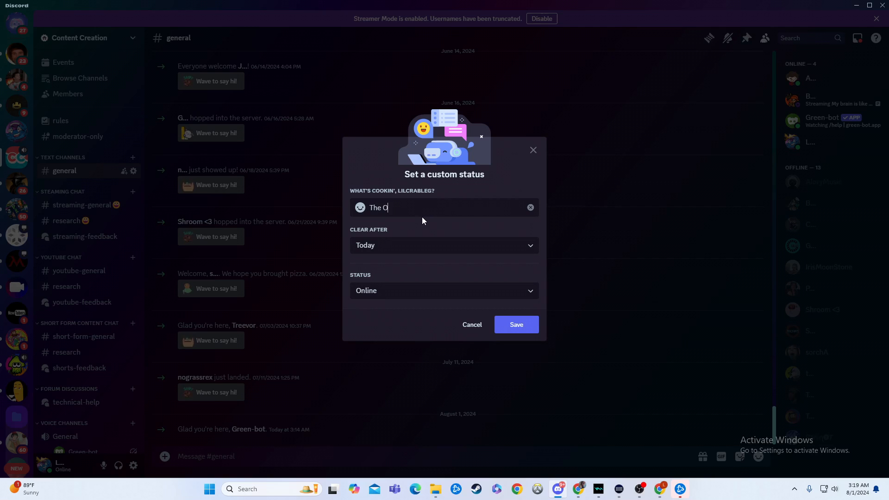
type("ne Piece")
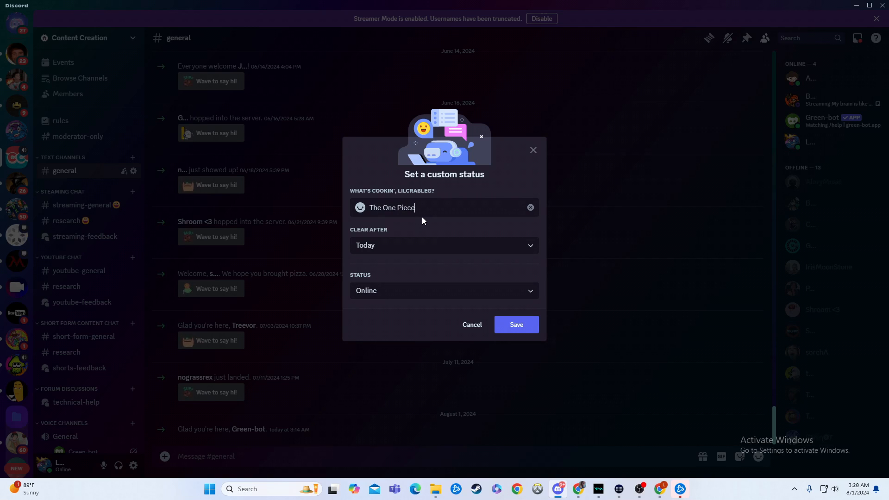
type("is real")
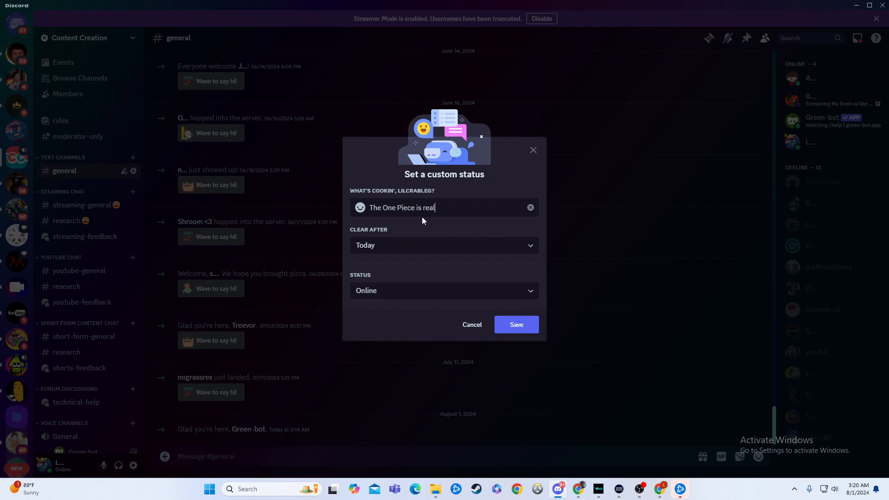
mouse_move(421, 250)
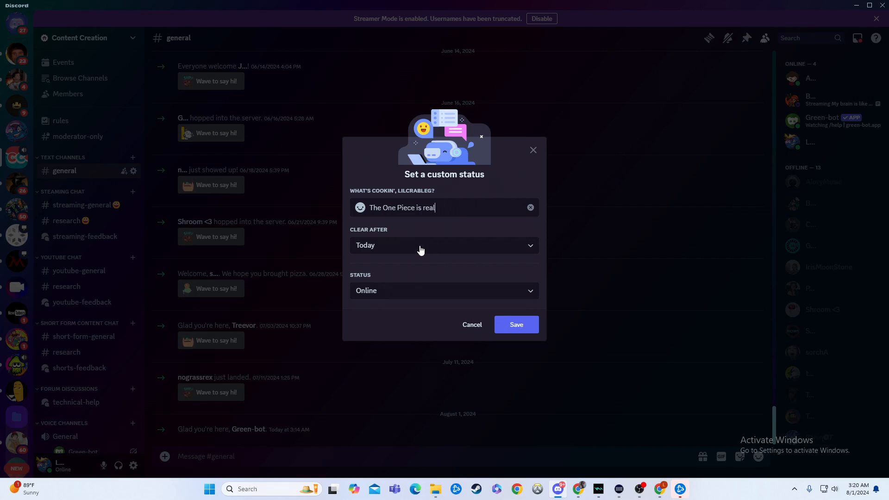
left_click(443, 244)
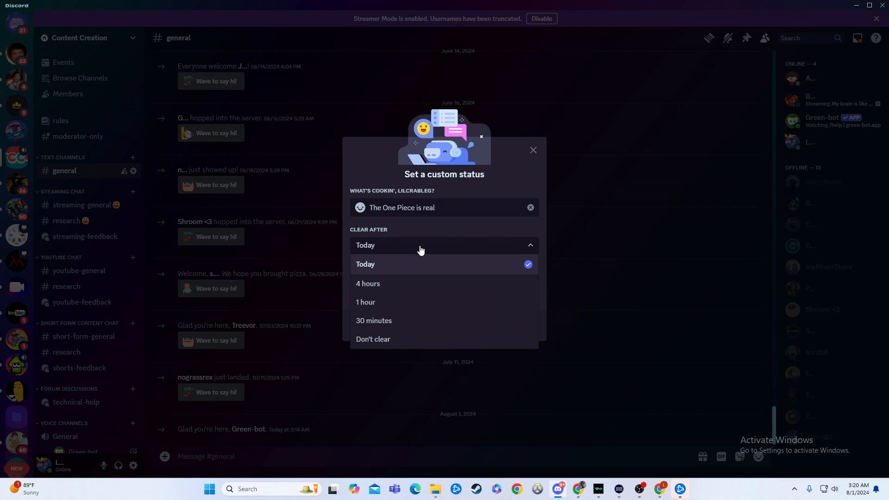
mouse_move(404, 325)
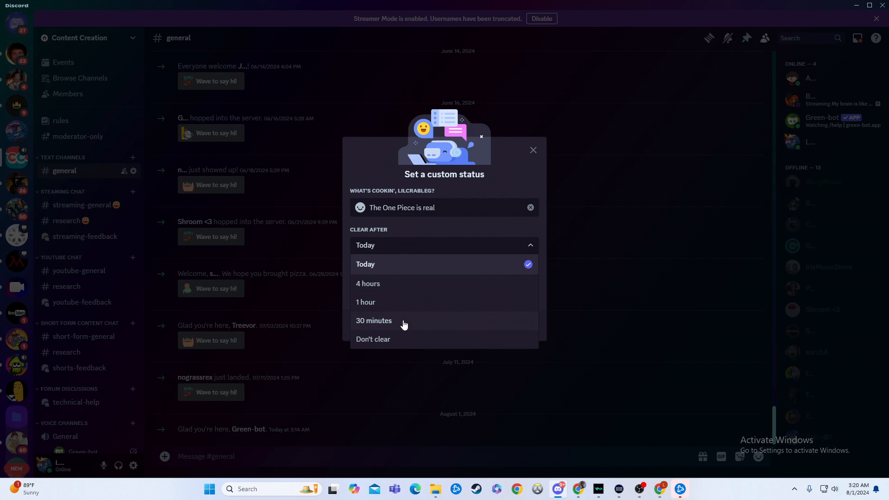
mouse_move(388, 341)
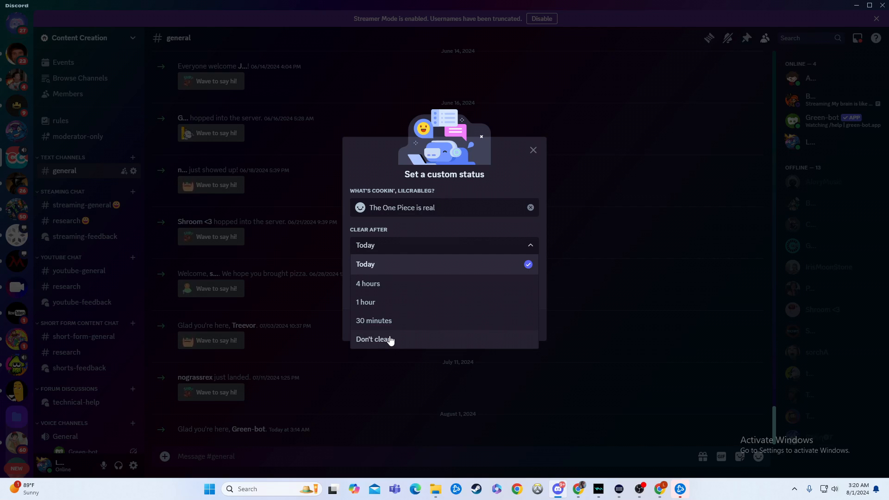
left_click(365, 264)
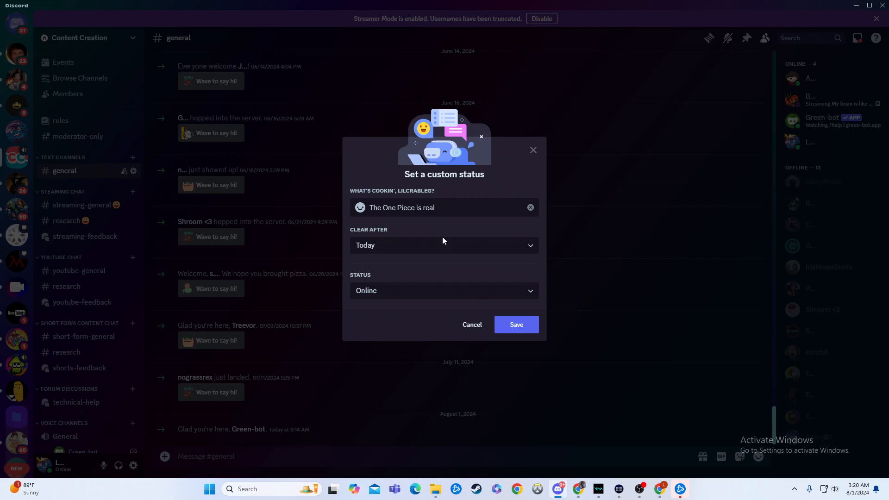
mouse_move(414, 296)
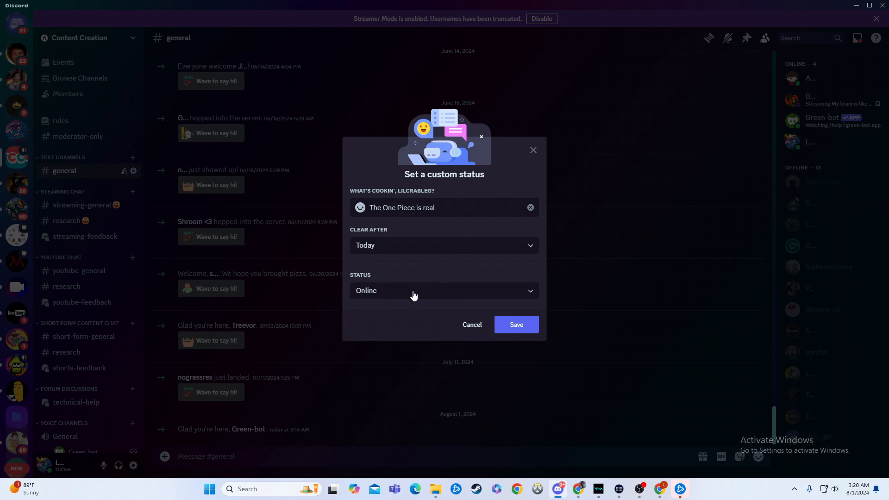
left_click(444, 290)
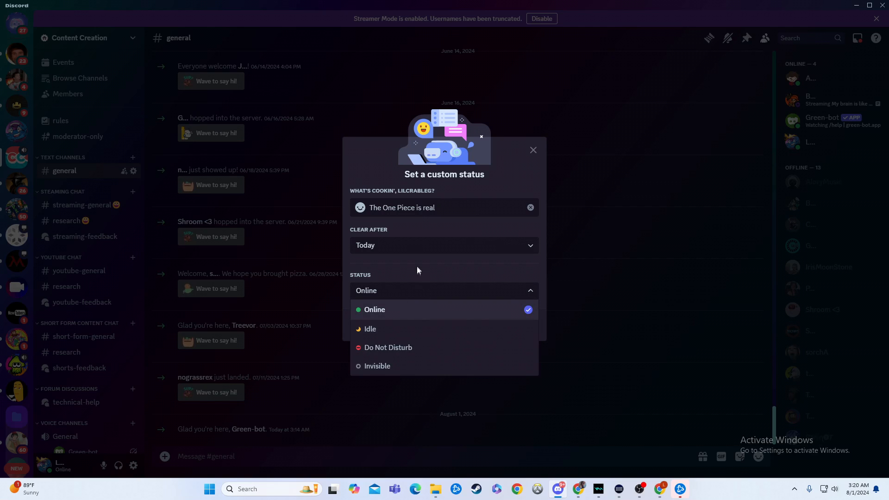
left_click(374, 310)
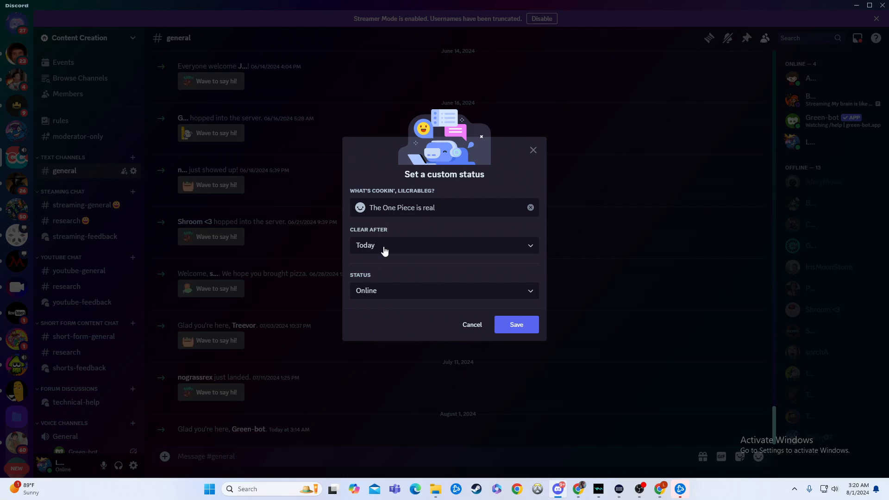
mouse_move(374, 246)
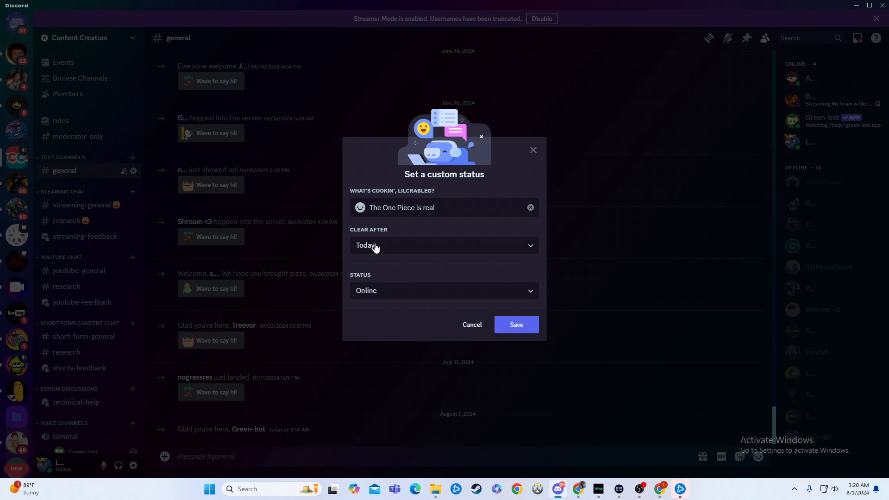
mouse_move(523, 161)
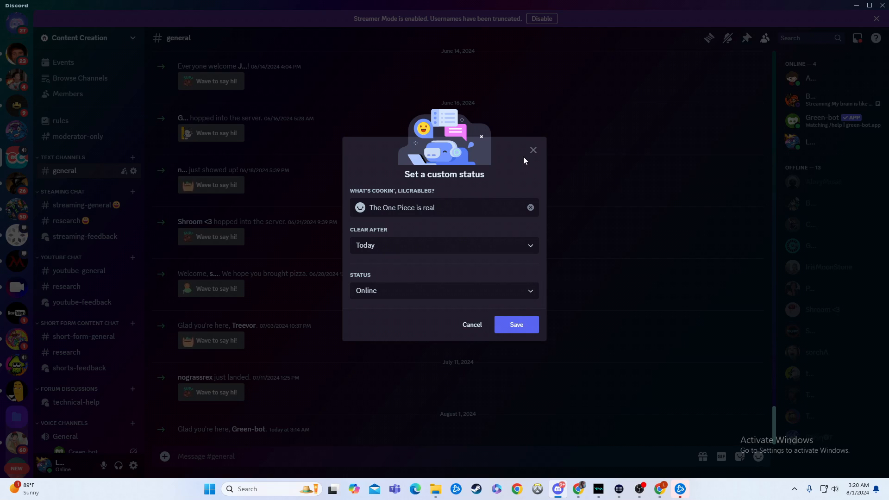
mouse_move(524, 160)
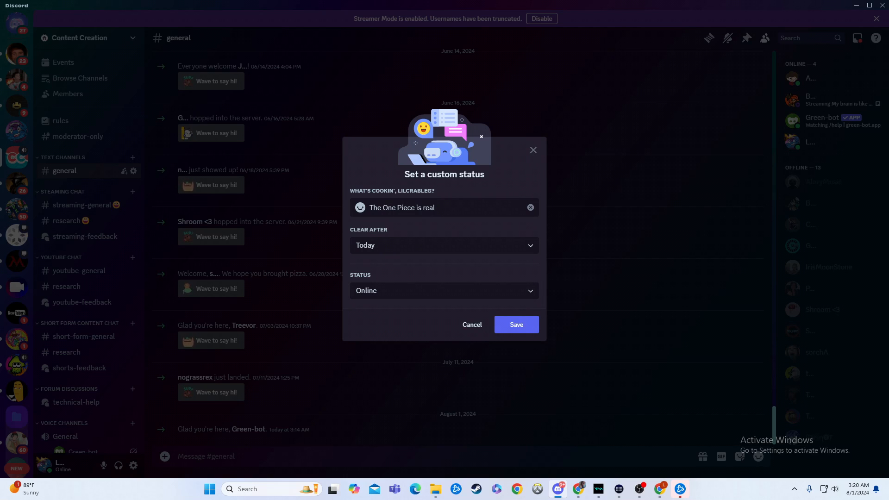